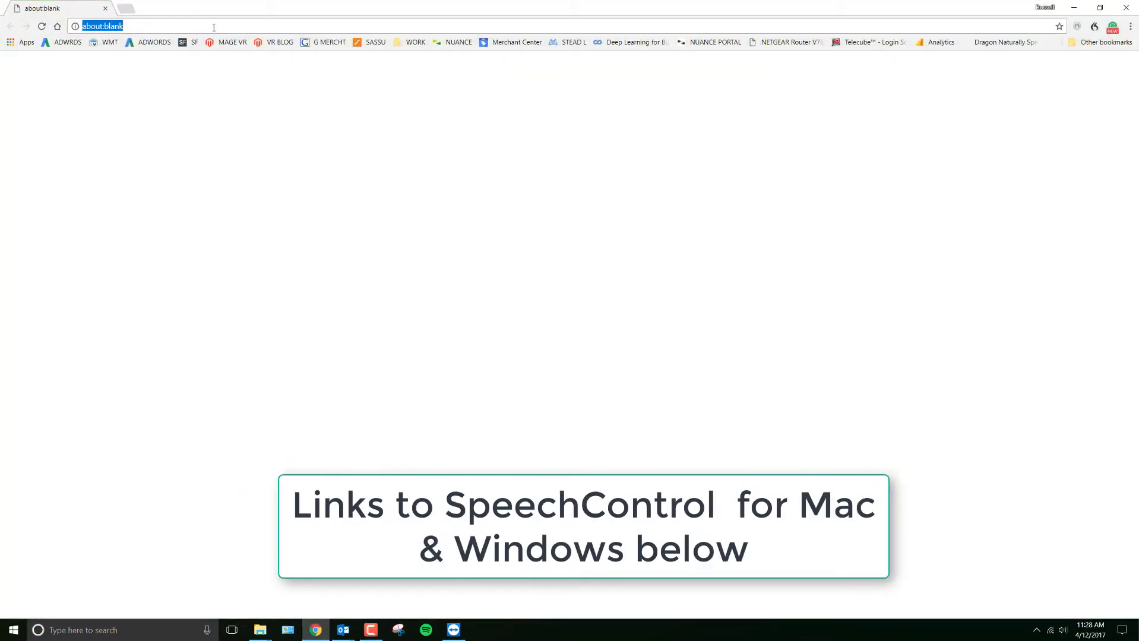
Search Google for 'smp-4000' to find the Philips SpeechMike Premium Air page.
{"action": "type", "text": "smp4000"}
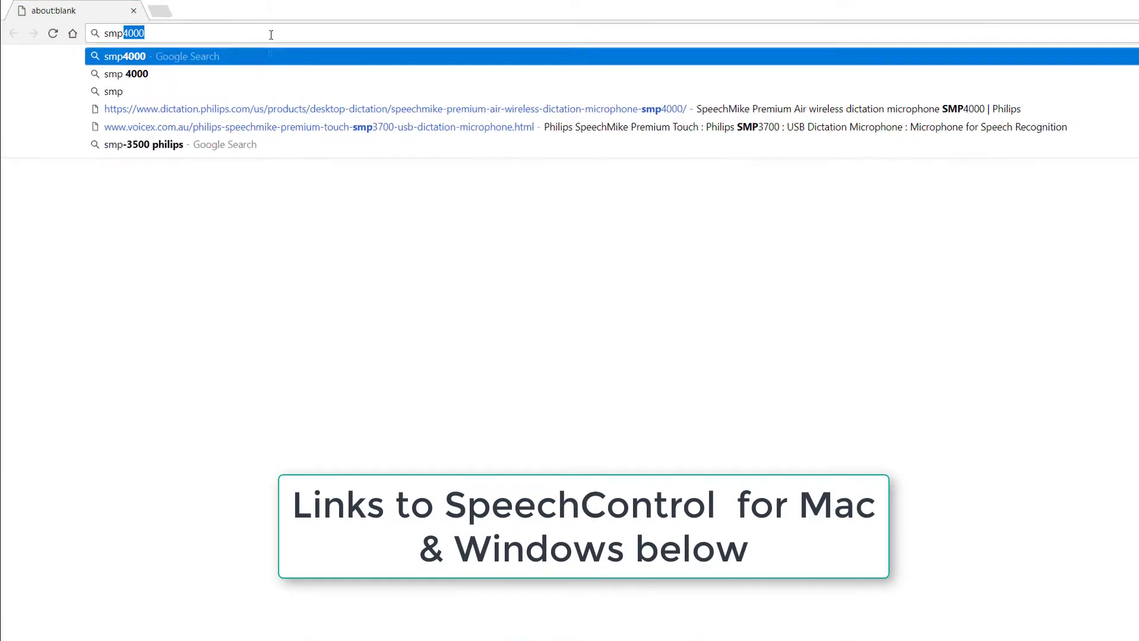
{"action": "type", "text": "smp-4000&aqs=chrome..69i57j69i61j0l4.5045j0j2&sourceid=chrome&ie=UTF-8"}
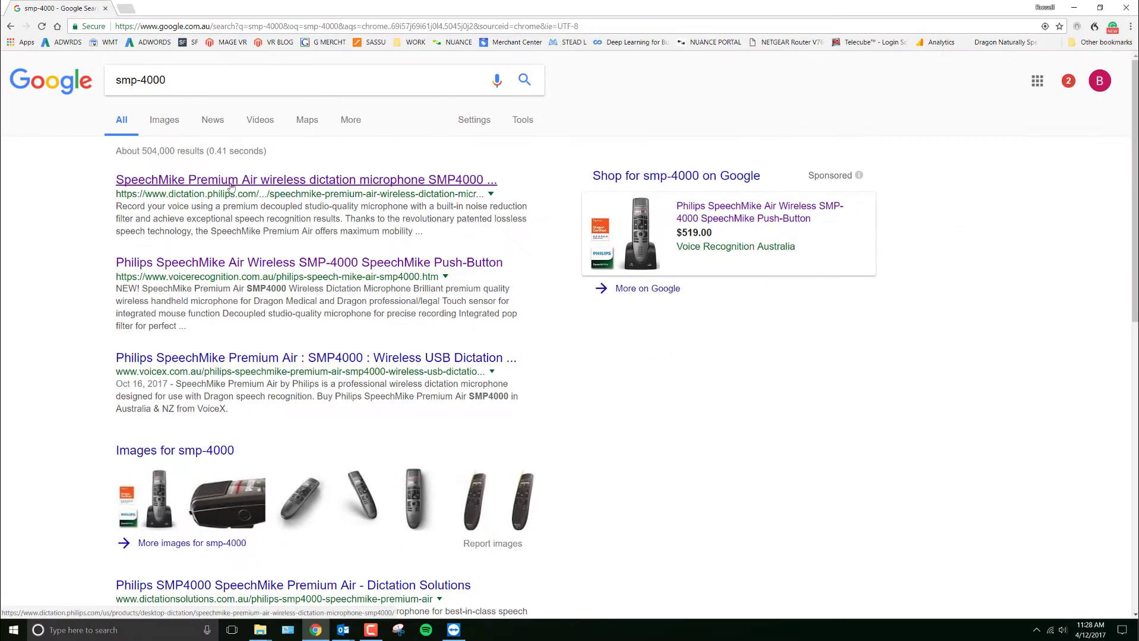
Open the Philips SpeechMike Premium Air result and scroll to its Software and drivers section.
{"action": "left_click", "coordinate": [305, 179]}
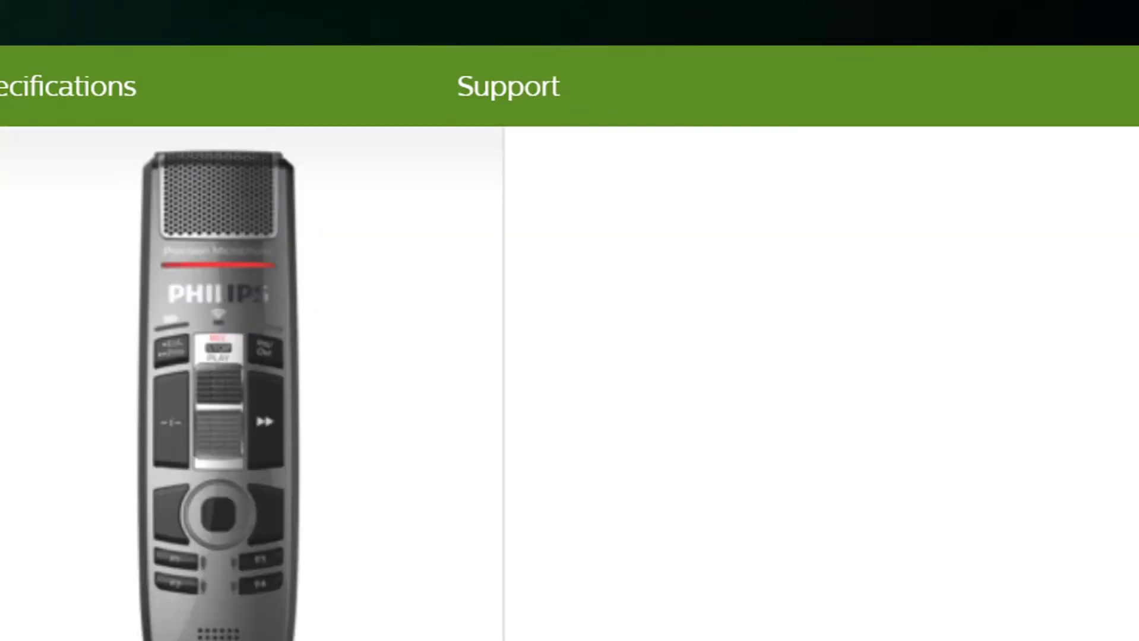
{"action": "scroll", "scroll_direction": "down", "scroll_amount": 3}
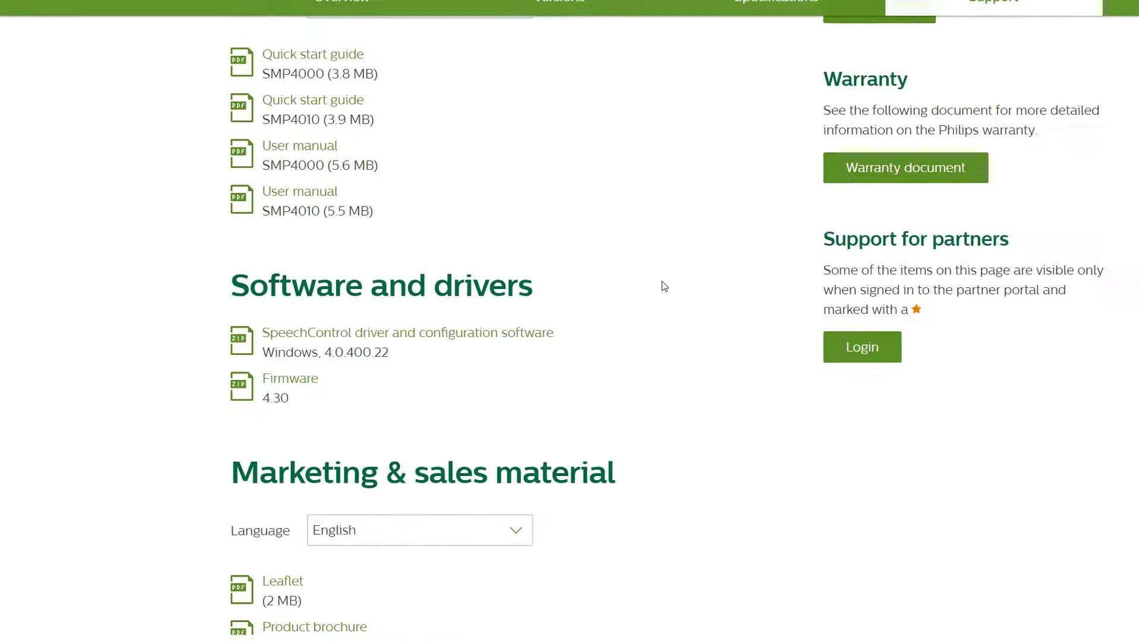
{"action": "scroll", "scroll_direction": "down", "scroll_amount": 3}
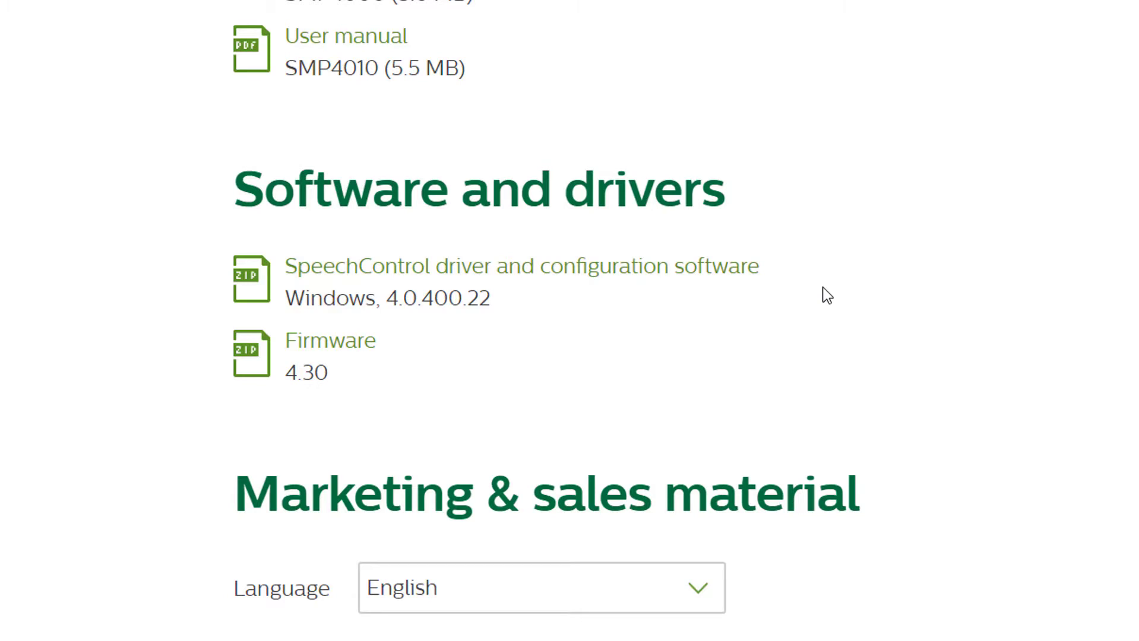
{"action": "mouse_move", "coordinate": [330, 341]}
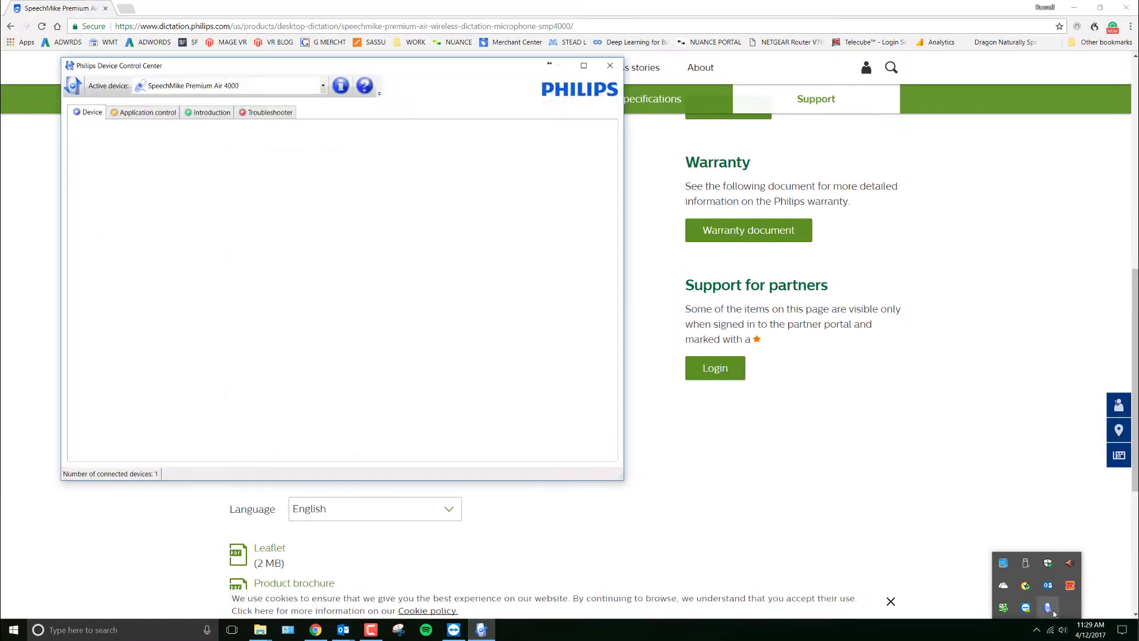
Check the connected SpeechMike's device details showing firmware 4.15, then close them.
{"action": "left_click", "coordinate": [323, 85]}
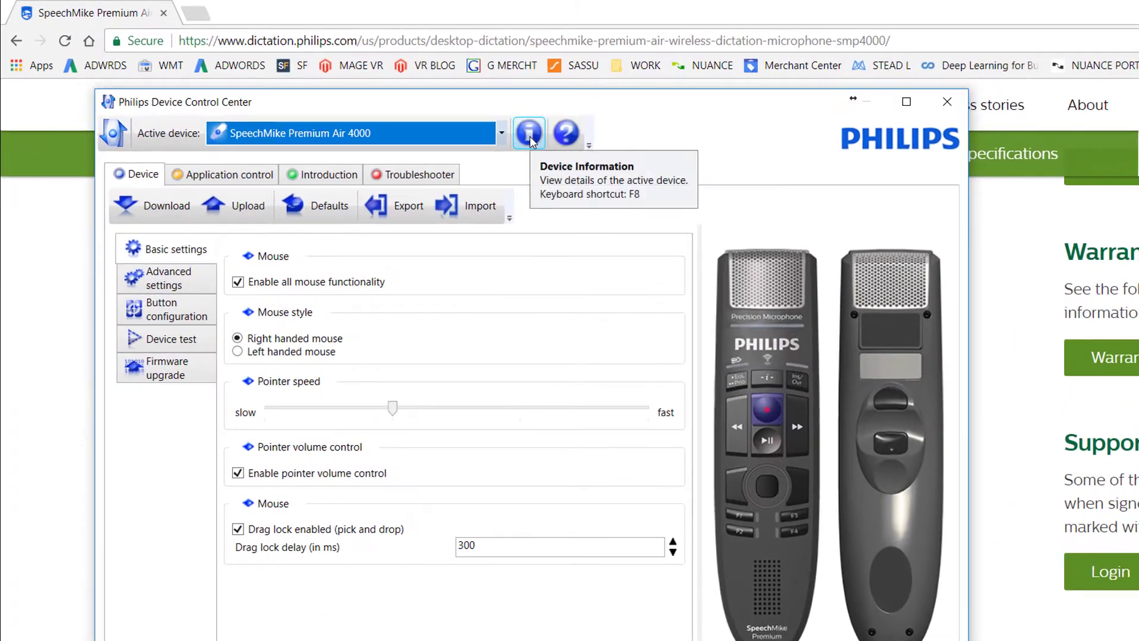
{"action": "left_click", "coordinate": [529, 133]}
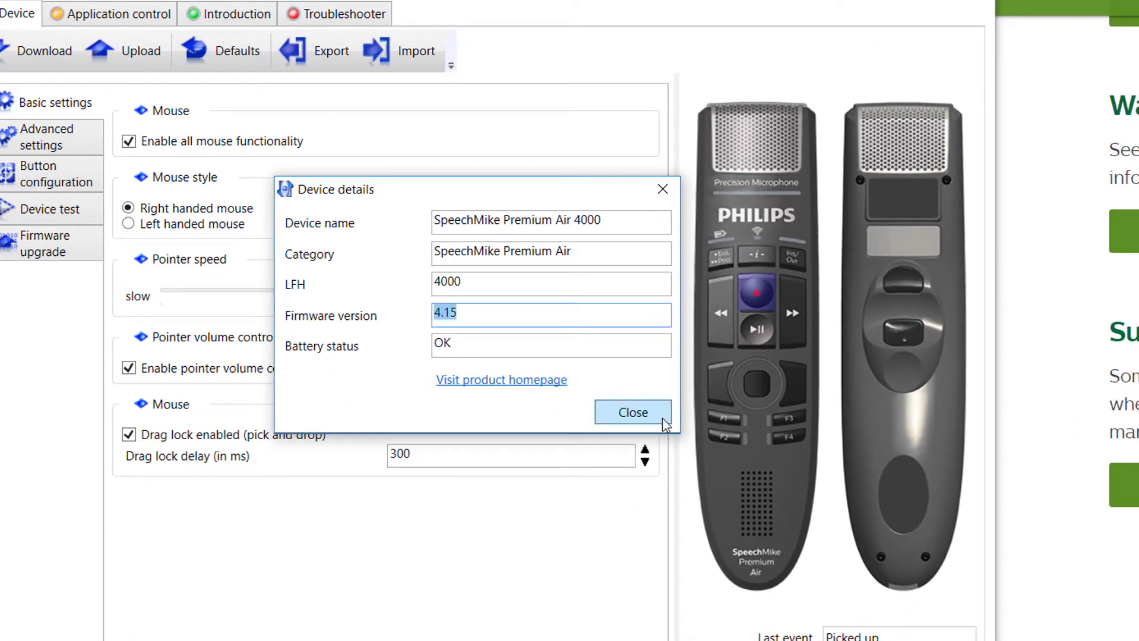
{"action": "left_click", "coordinate": [631, 412]}
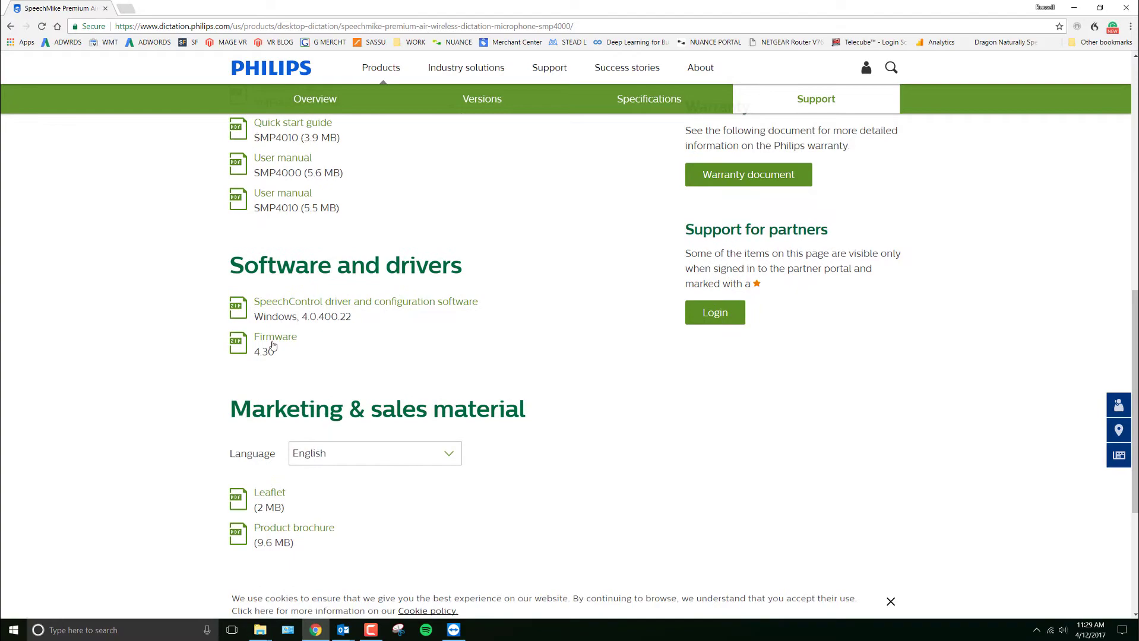
Download Firmware 4.30 and reveal smp40x0_fus_4.30.zip in its downloads folder.
{"action": "left_click", "coordinate": [275, 337]}
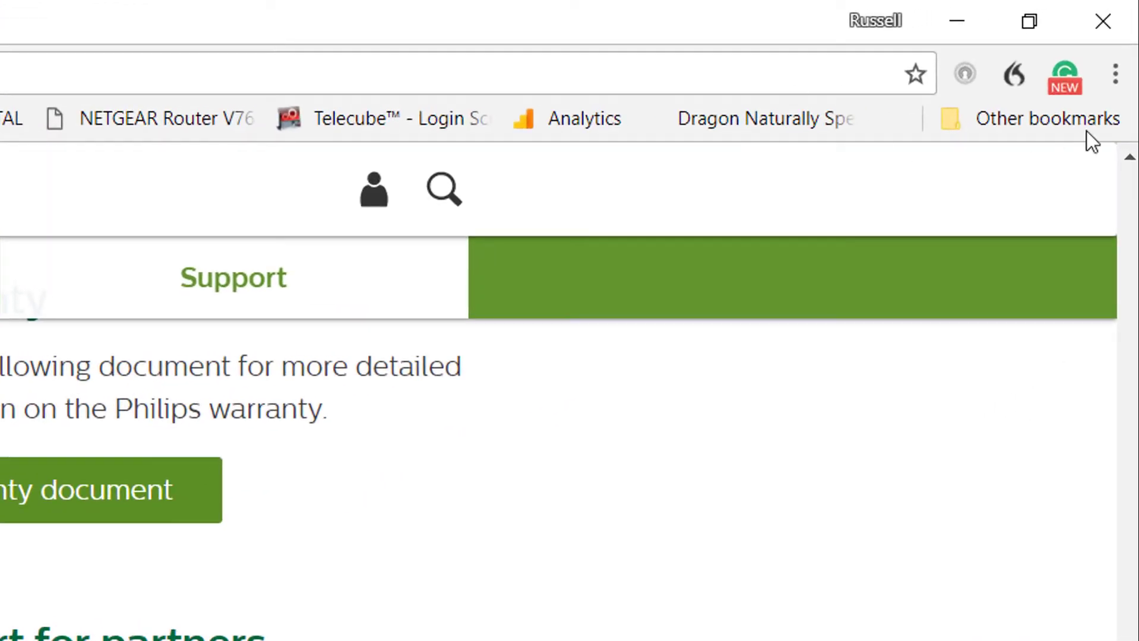
{"action": "left_click", "coordinate": [1115, 74]}
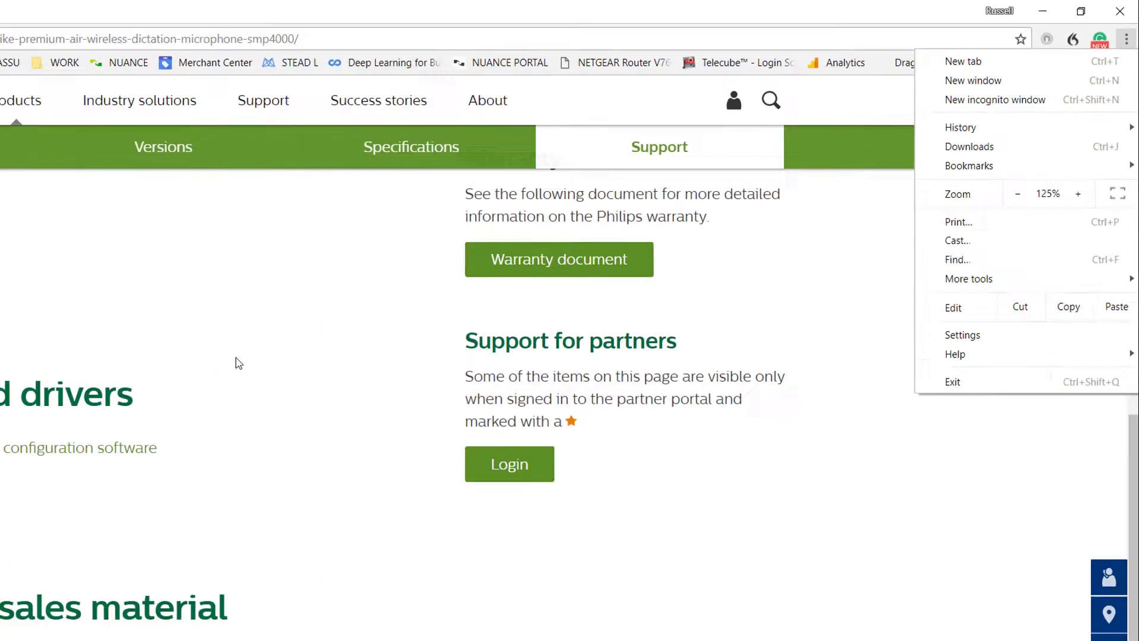
{"action": "left_click", "coordinate": [969, 146]}
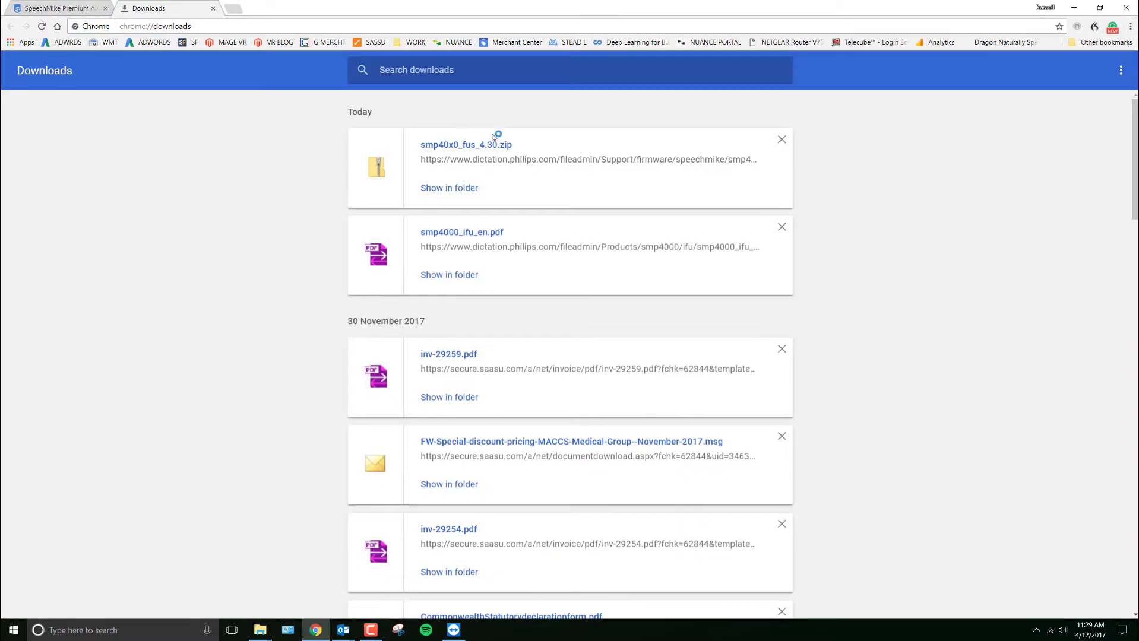
{"action": "left_click", "coordinate": [449, 187]}
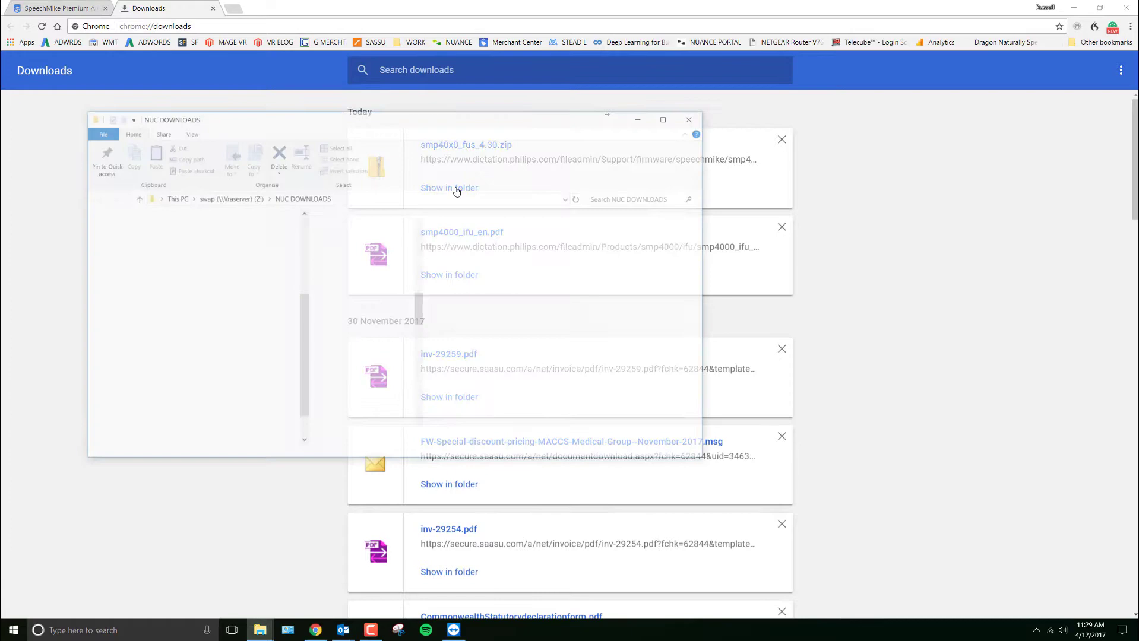
{"action": "left_click", "coordinate": [449, 188]}
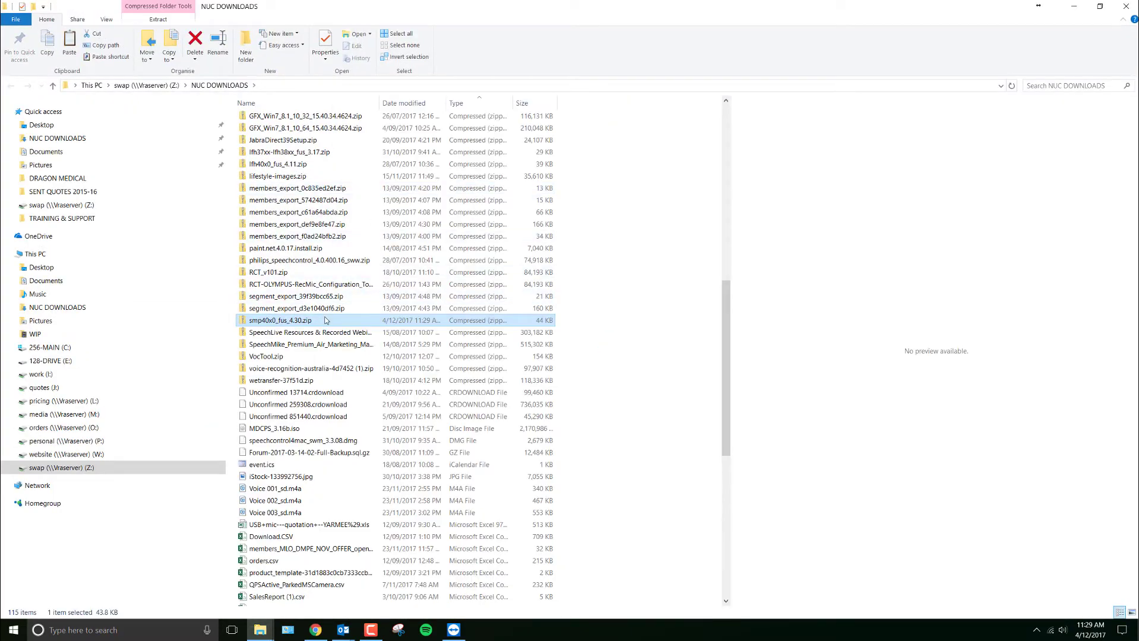
Extract the zip's SMPA2_V_4_30.bin and release note into the philips folder and close Explorer.
{"action": "double_click", "coordinate": [282, 321]}
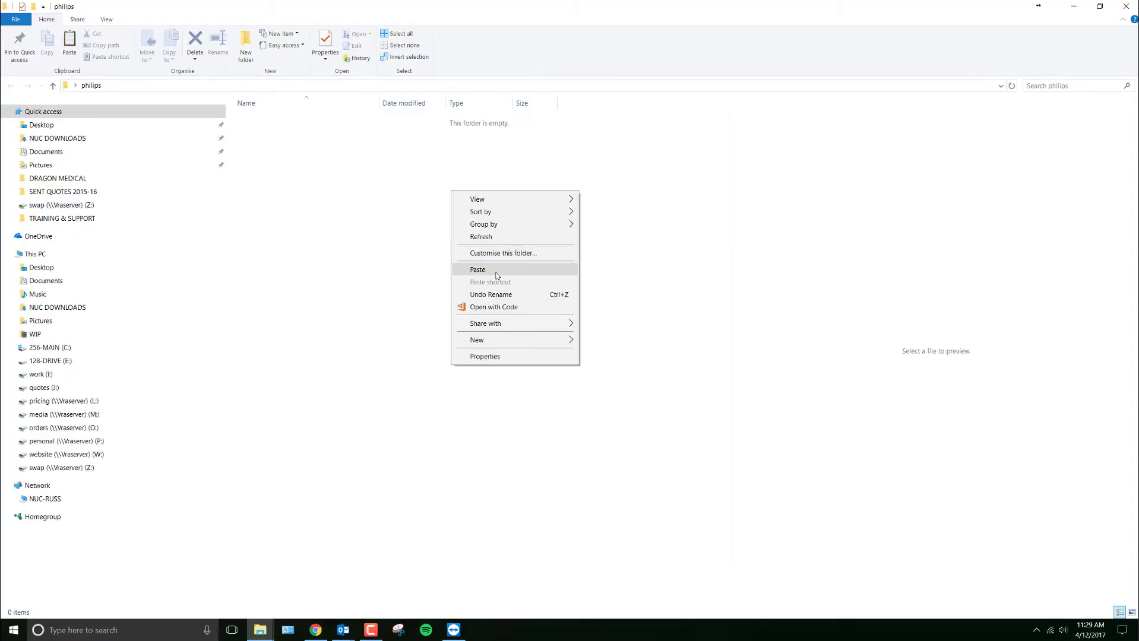
{"action": "left_click", "coordinate": [478, 270]}
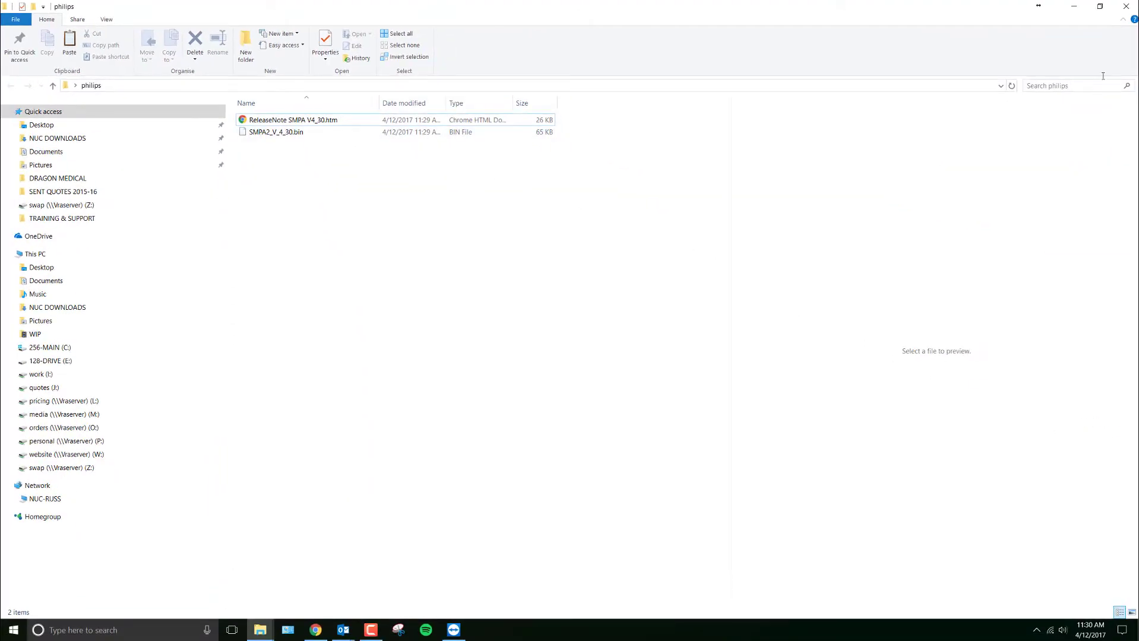
{"action": "left_click", "coordinate": [1074, 8]}
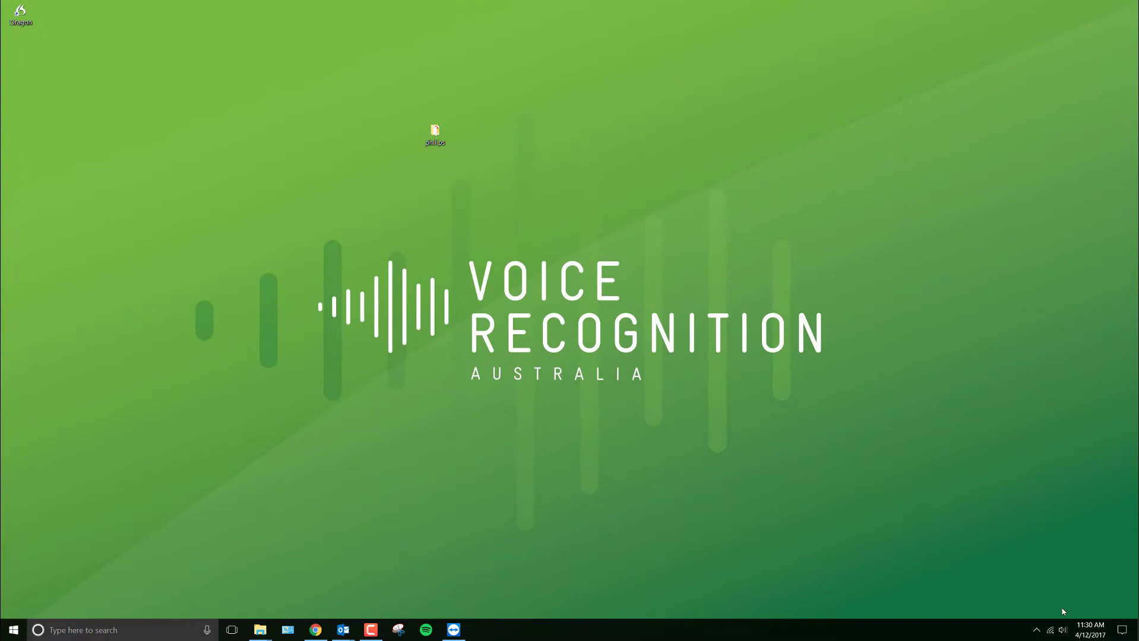
Import firmware 4.30 from the philips folder so it is listed as Latest above 4.15.
{"action": "left_click", "coordinate": [1037, 630]}
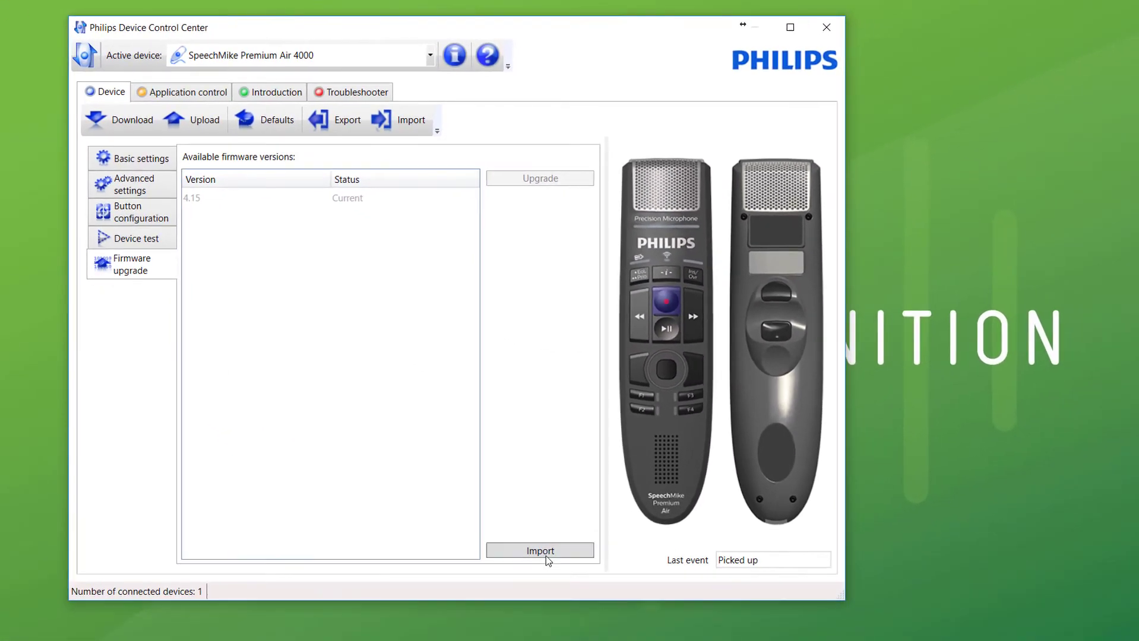
{"action": "left_click", "coordinate": [539, 551]}
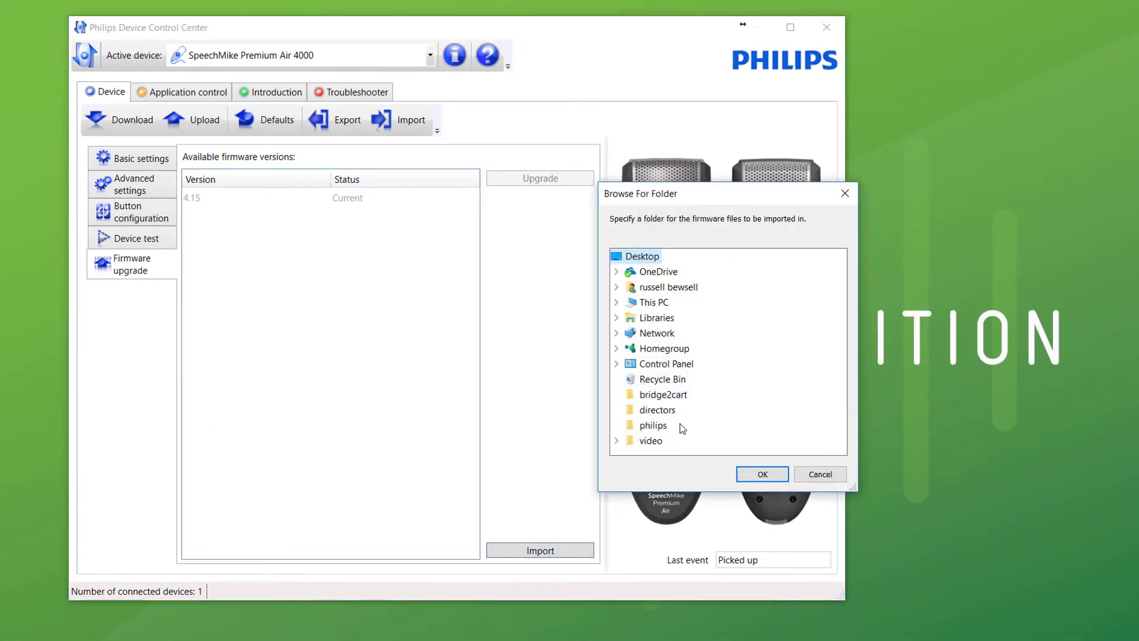
{"action": "left_click", "coordinate": [761, 474]}
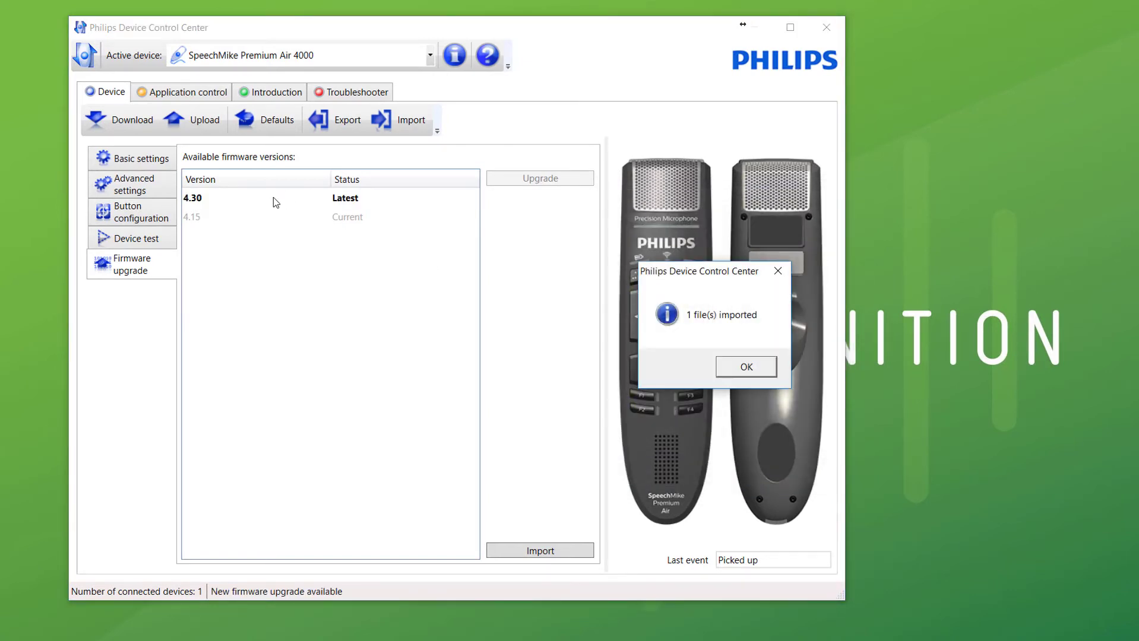
{"action": "left_click", "coordinate": [746, 367]}
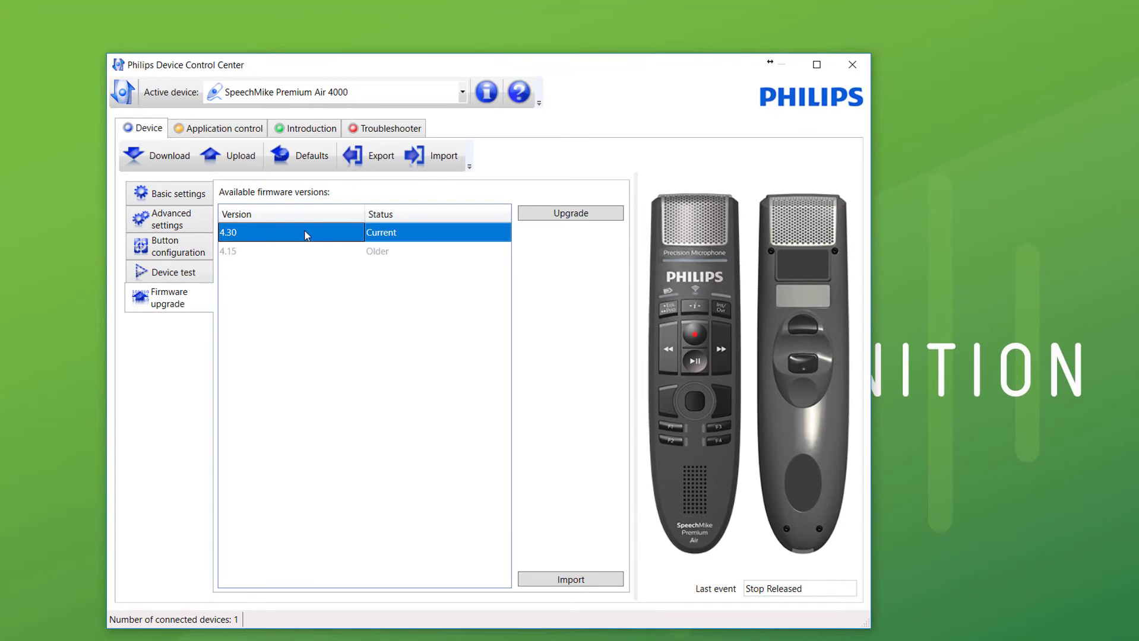
{"action": "mouse_move", "coordinate": [572, 213]}
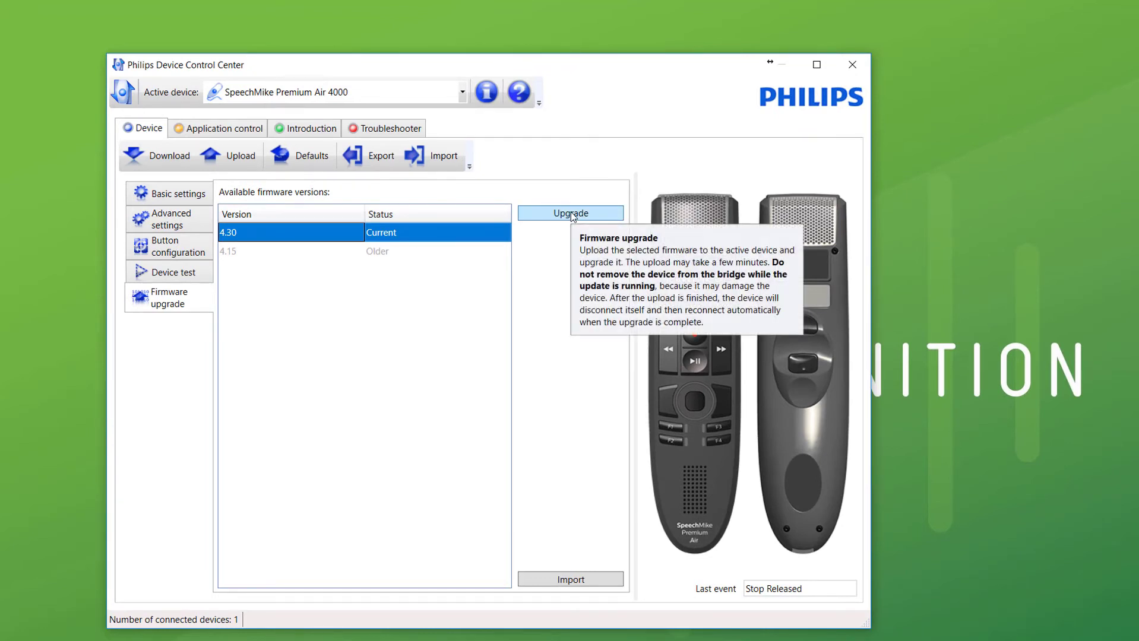
Upgrade the SpeechMike to firmware 4.30, confirming with 'Yes, upgrade the device'.
{"action": "left_click", "coordinate": [570, 212]}
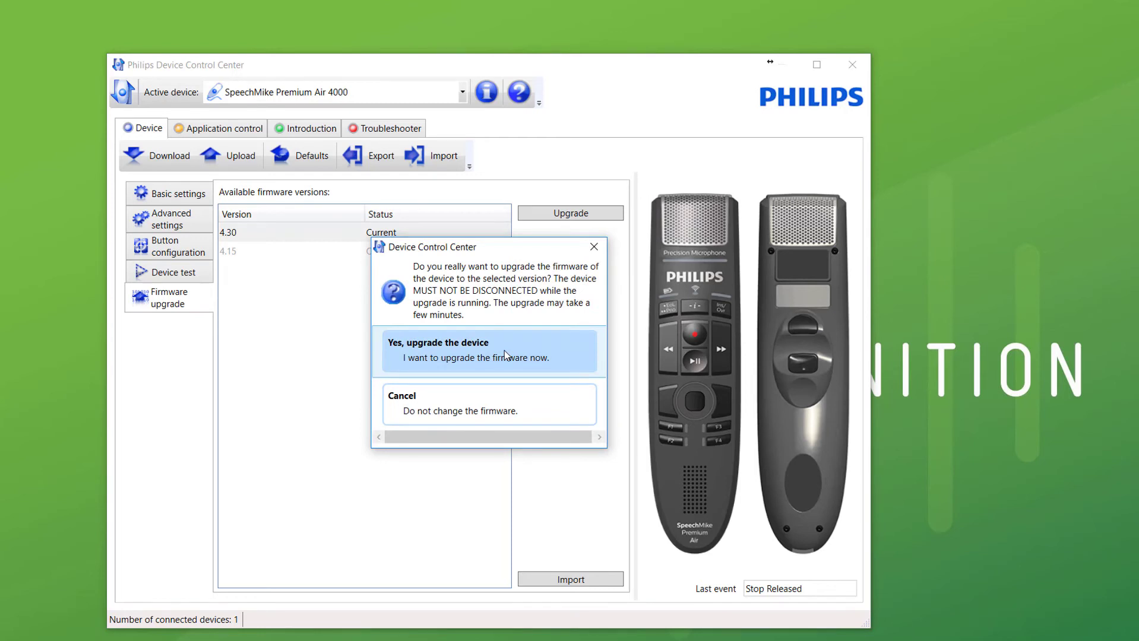
{"action": "left_click", "coordinate": [488, 351]}
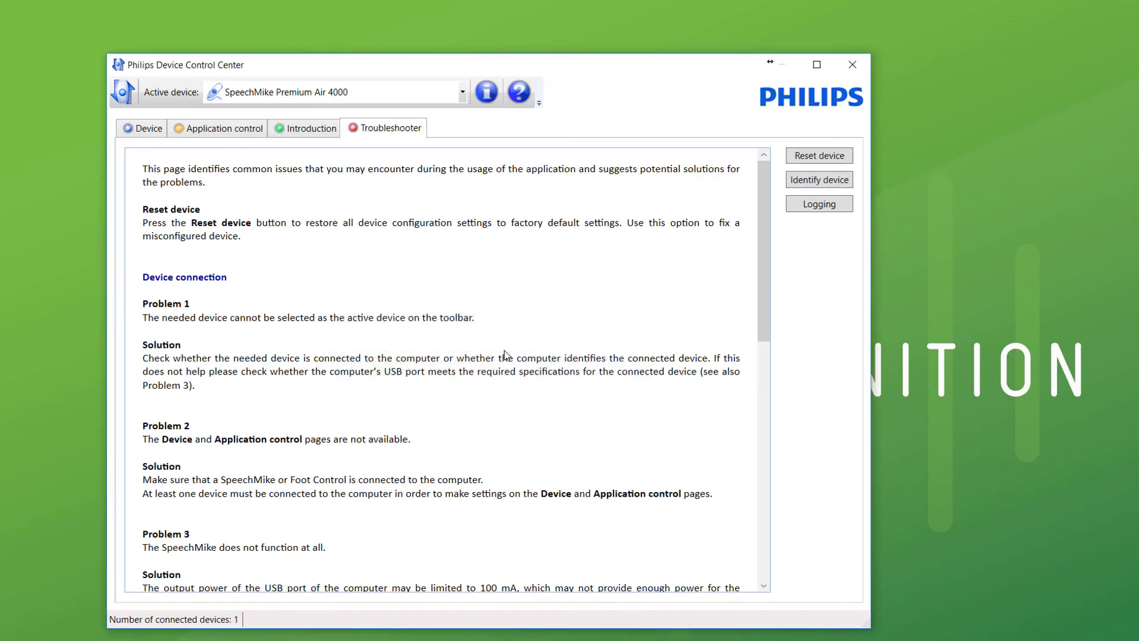
{"action": "left_click", "coordinate": [486, 92]}
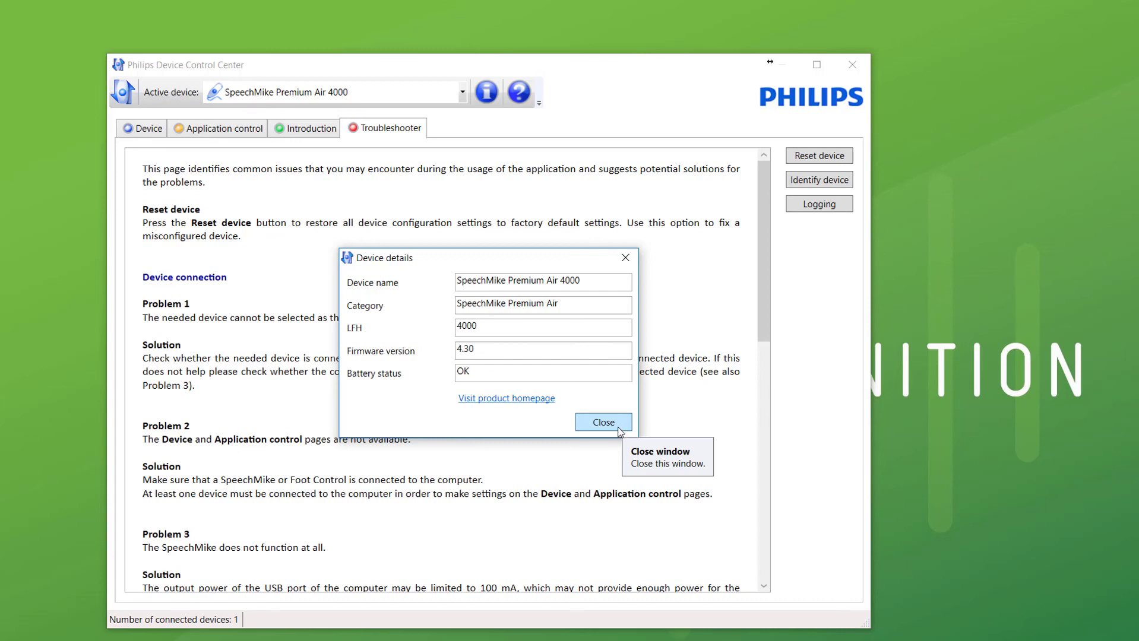
{"action": "left_click", "coordinate": [604, 423]}
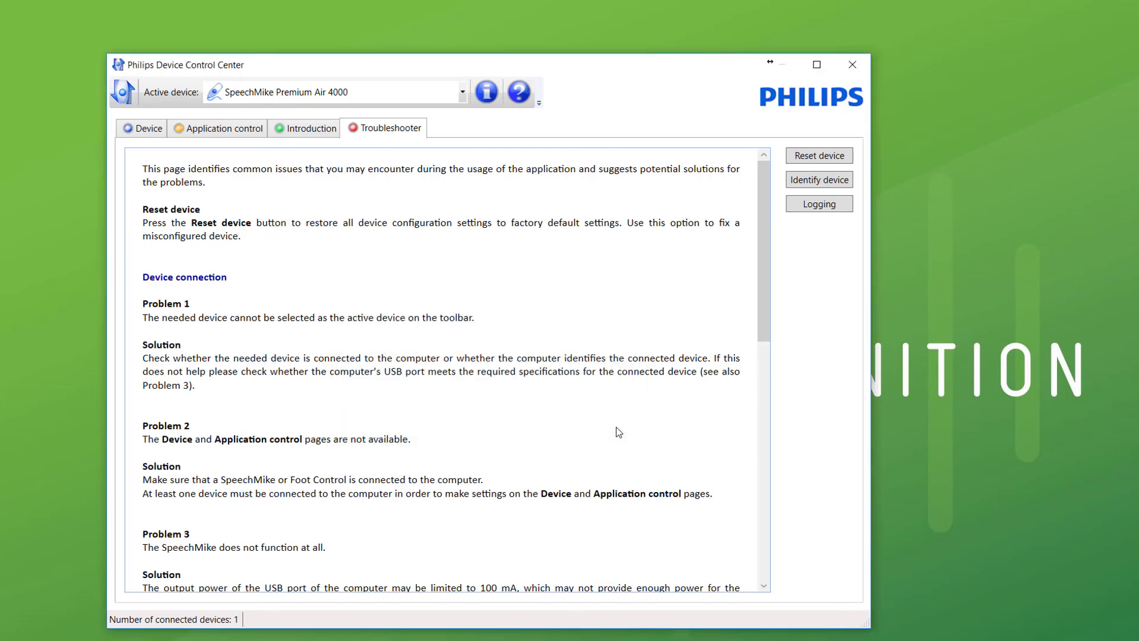